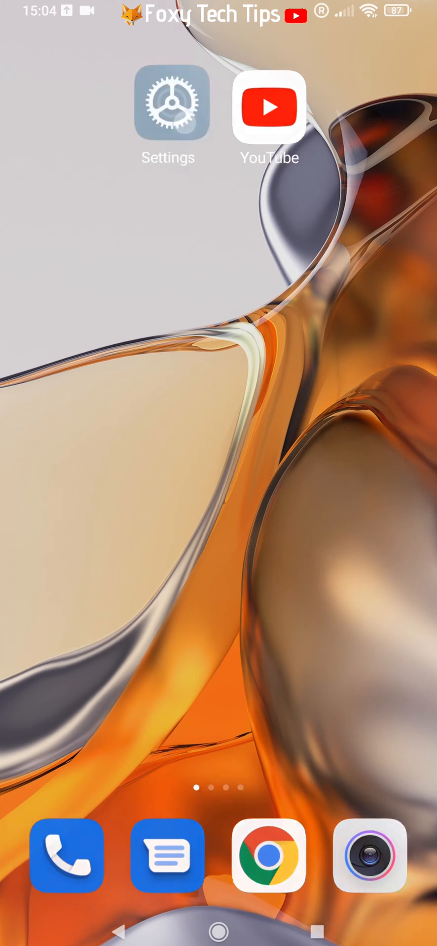
Launch the Settings app from the home screen.
click(167, 106)
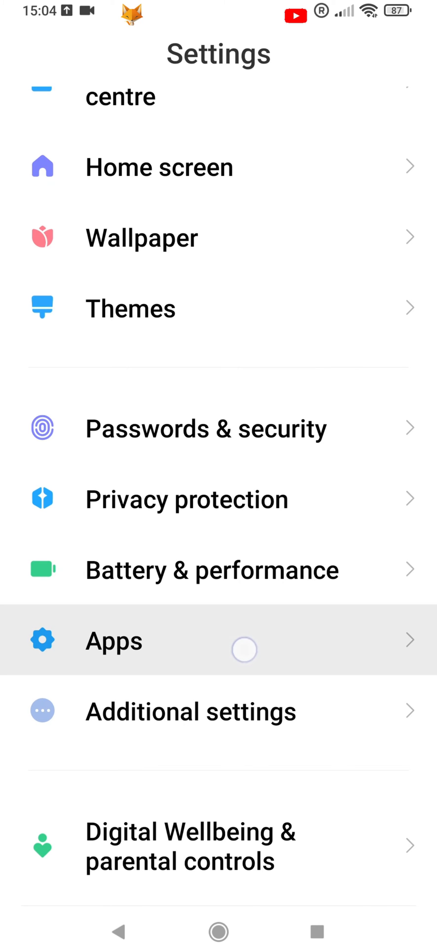
Navigate Apps > System app settings > Call settings and choose Call-forwarding settings.
click(114, 641)
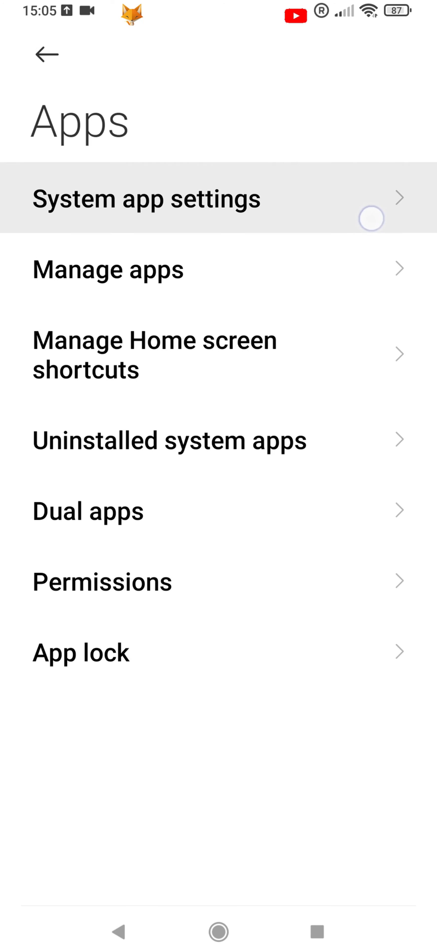
click(146, 198)
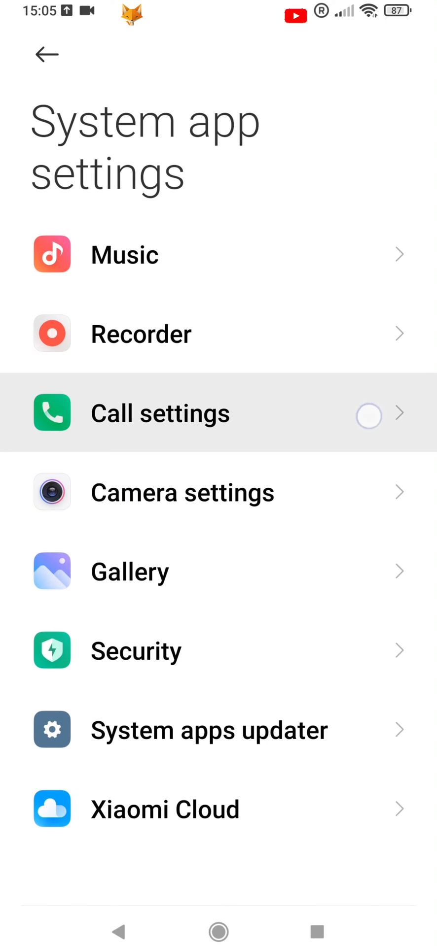
click(160, 413)
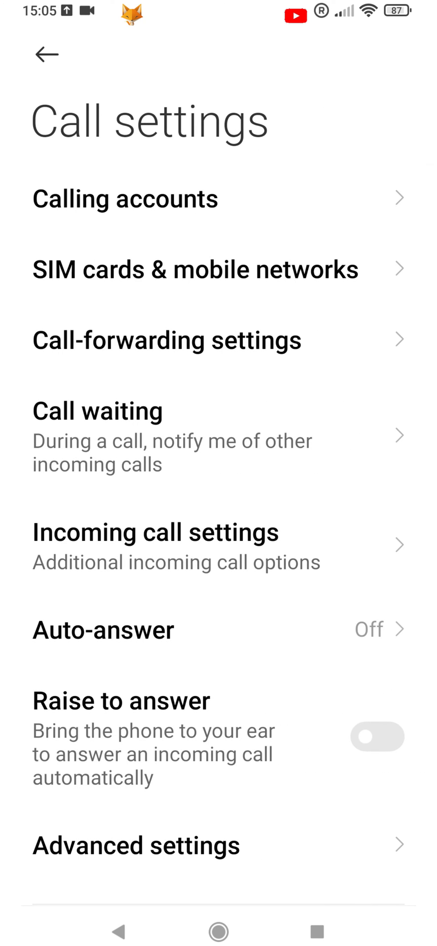
click(167, 341)
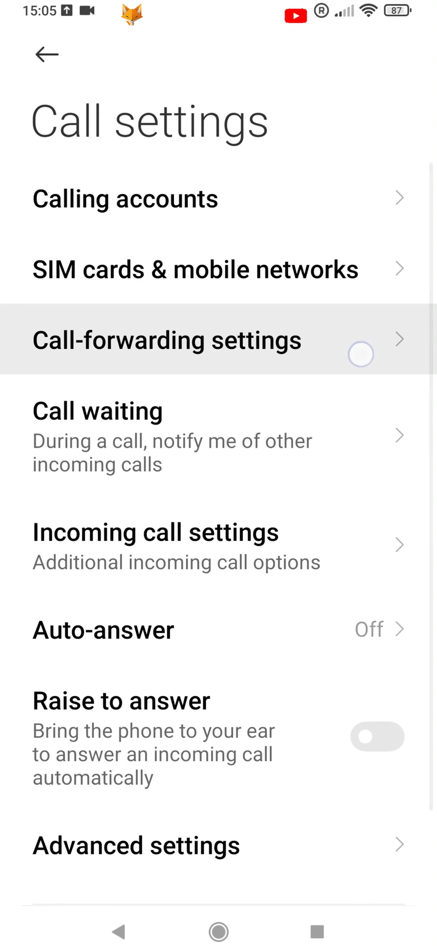
Load the Call forwarding list, then try and cancel the Always forward and When busy number prompts.
click(167, 339)
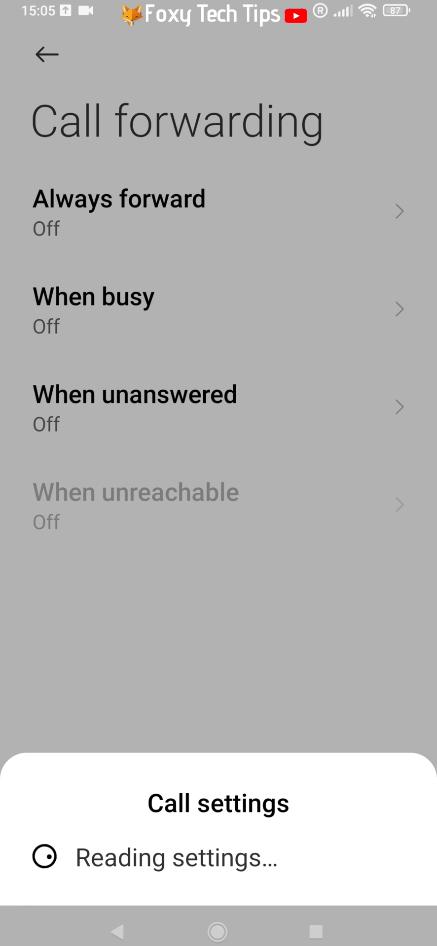
click(119, 213)
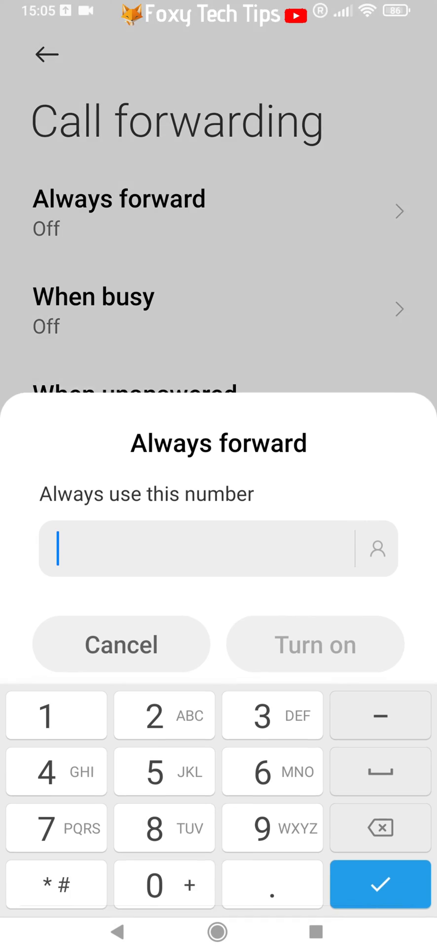
click(120, 643)
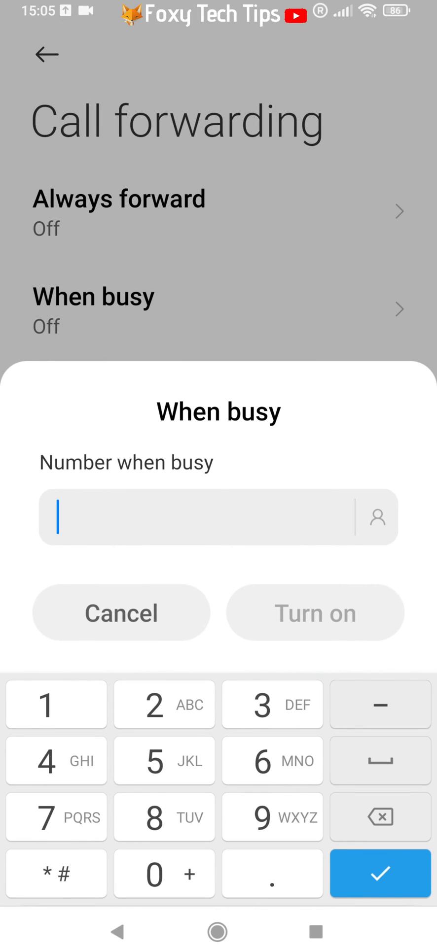
click(121, 612)
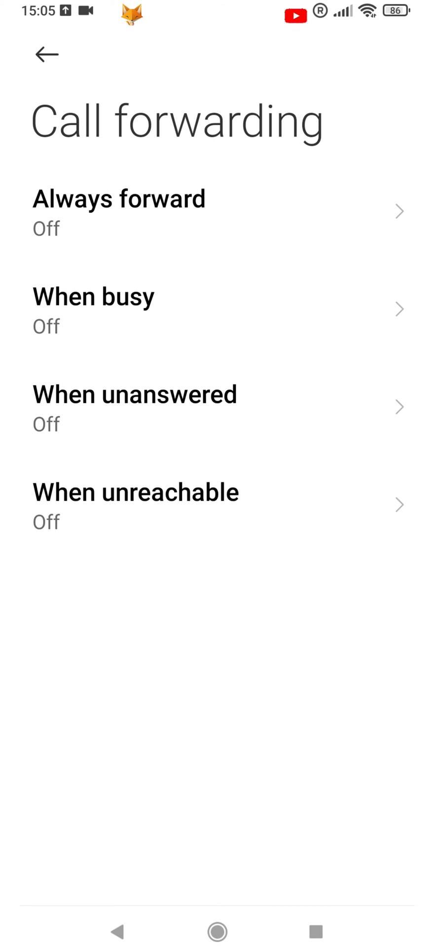